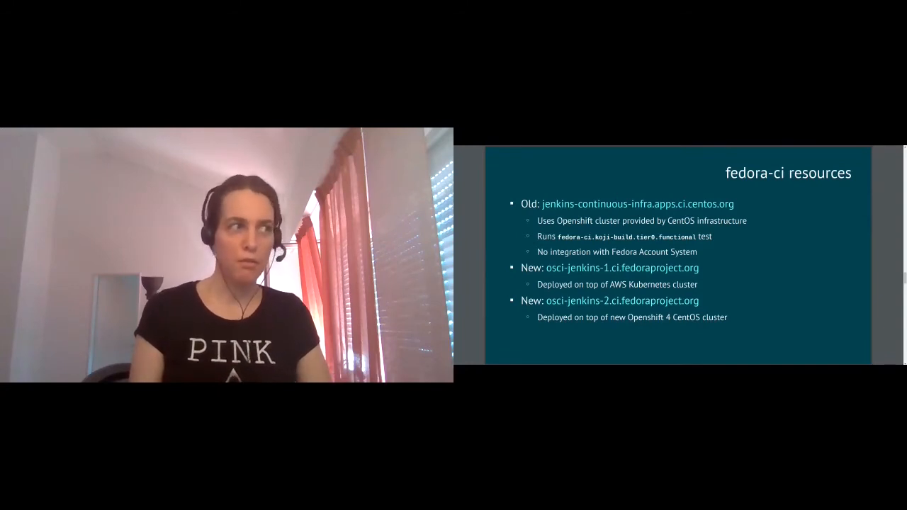
{"action": "key", "text": "right"}
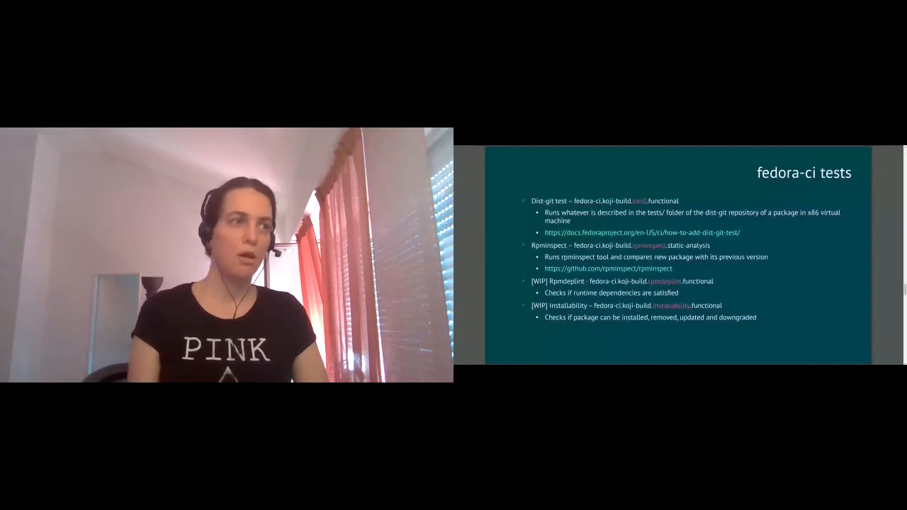